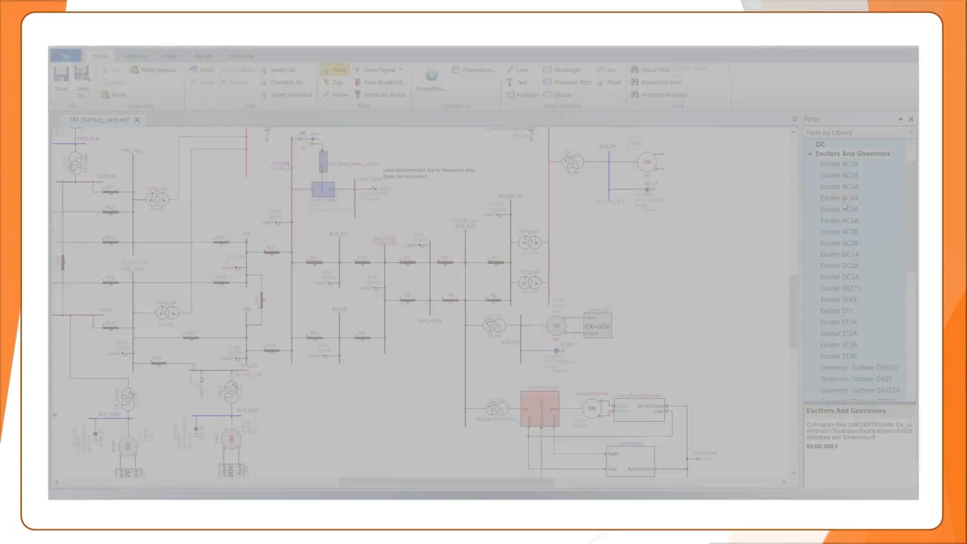
# Drop the Exciter SEXS block from the Exciters And Governors library onto the SM_startup_case circuit.
pyautogui.click(838, 310)
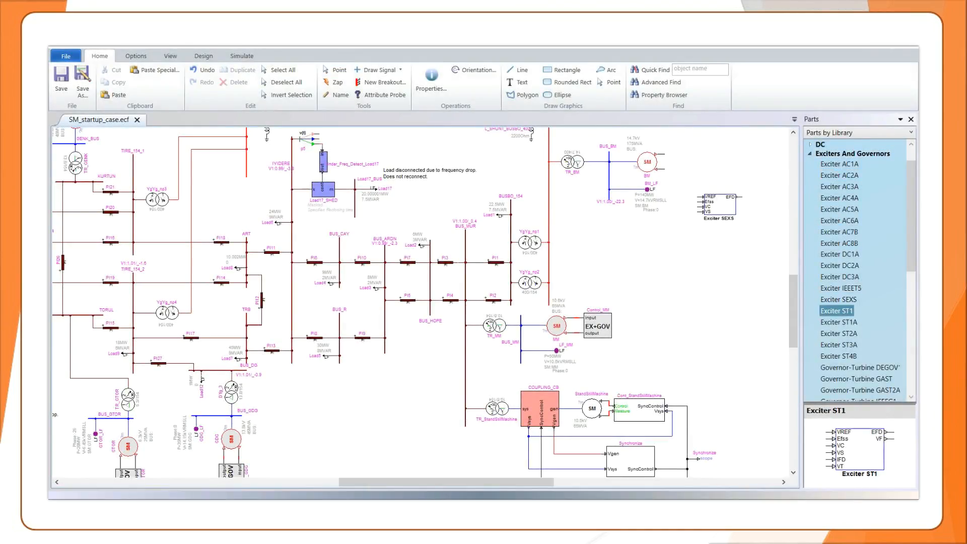
# Move SEXS beside the BM machine and connect it, then view the IEEEG3 help document.
pyautogui.click(839, 300)
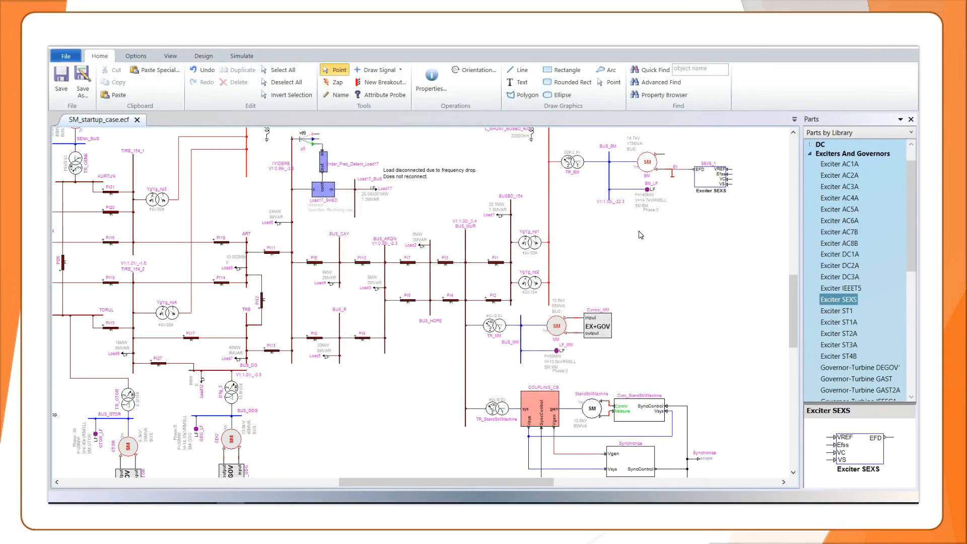
pyautogui.click(852, 358)
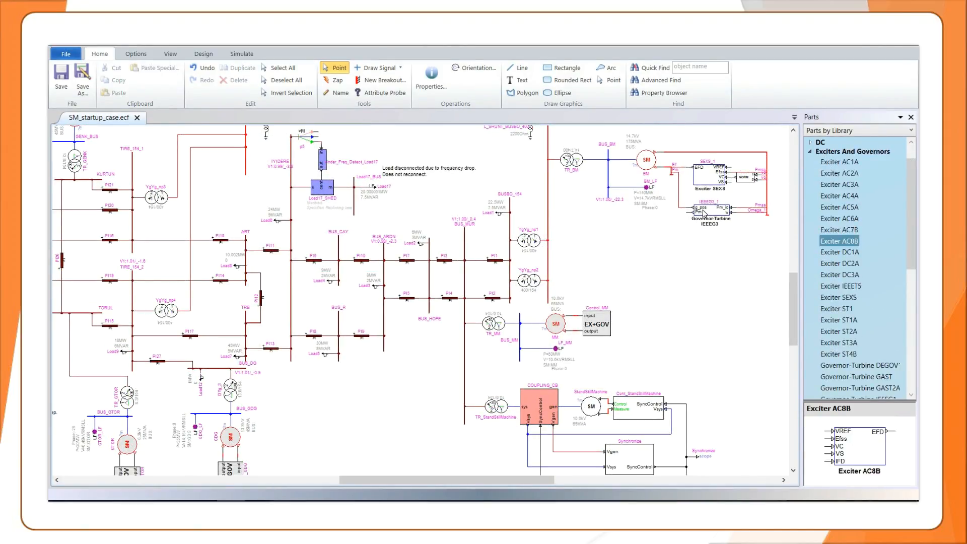
pyautogui.doubleClick(710, 209)
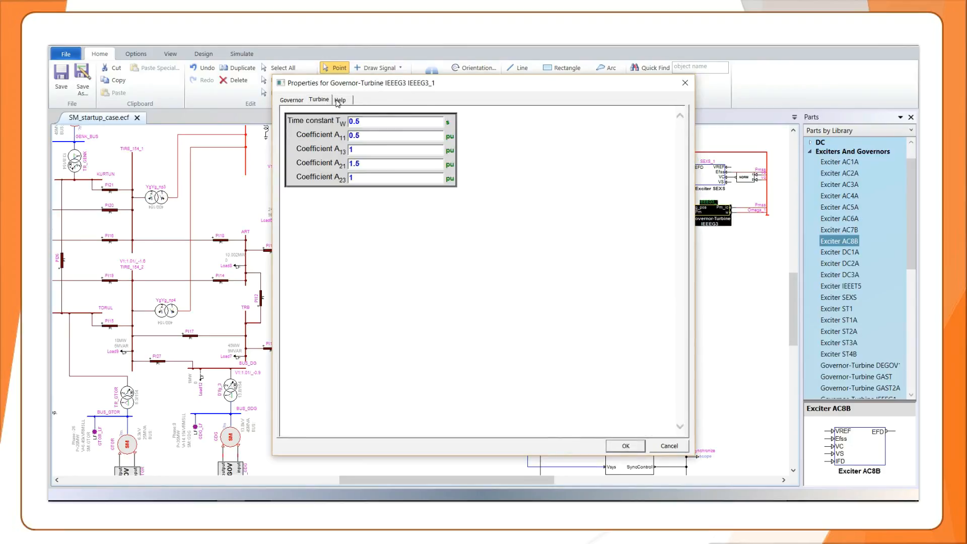
pyautogui.click(342, 100)
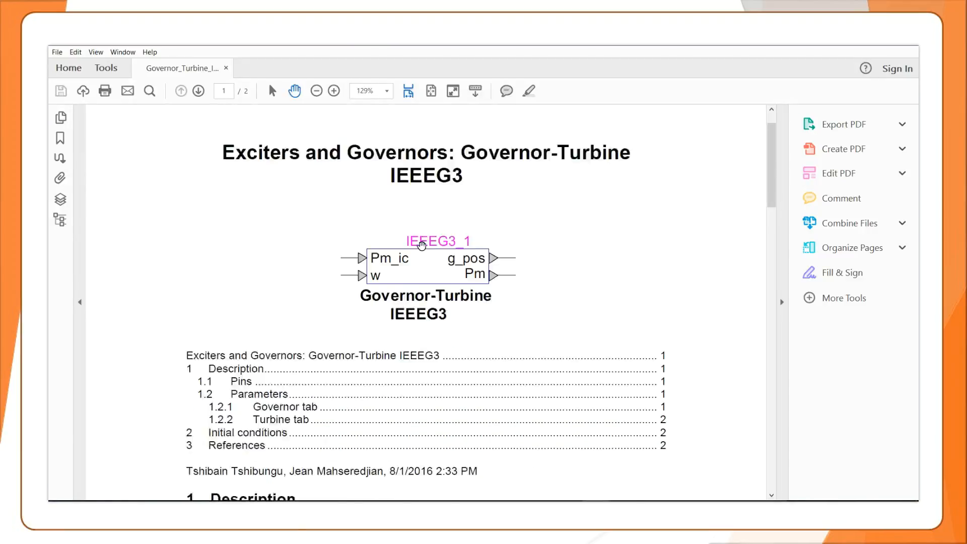
pyautogui.scroll(-3)
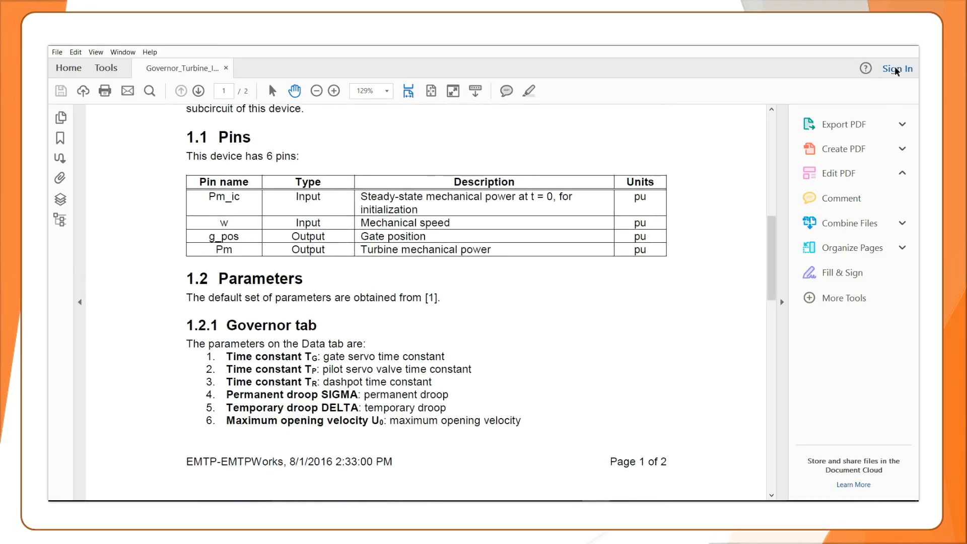